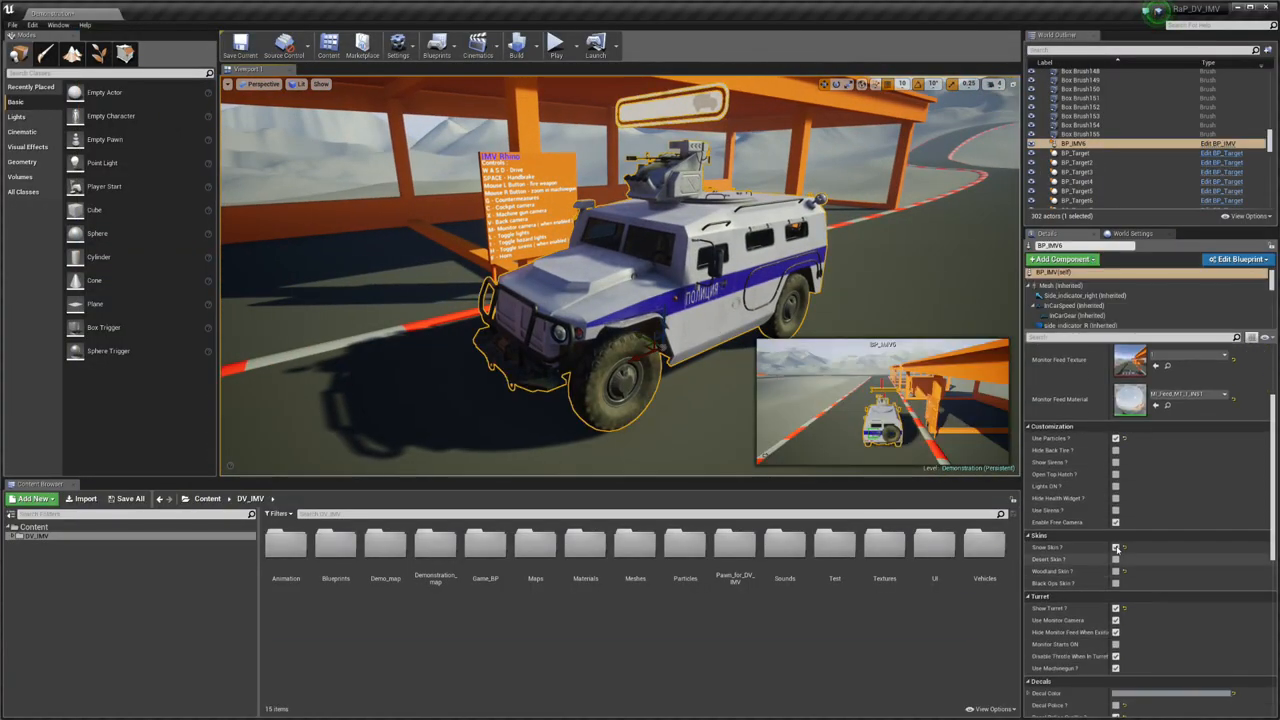
- Preview the camo, green police, white police, desert and woodland skins in turn from the Skins checkboxes
{"action": "left_click", "coordinate": [1116, 560]}
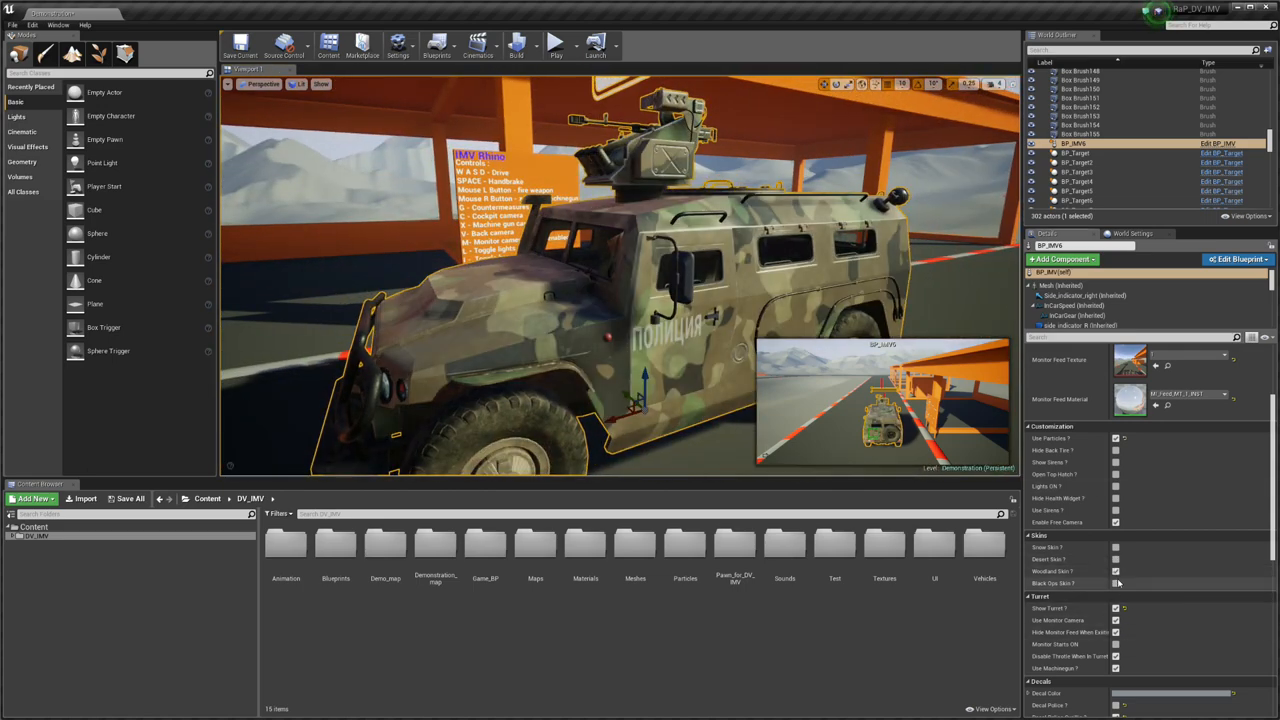
{"action": "left_click", "coordinate": [1116, 584]}
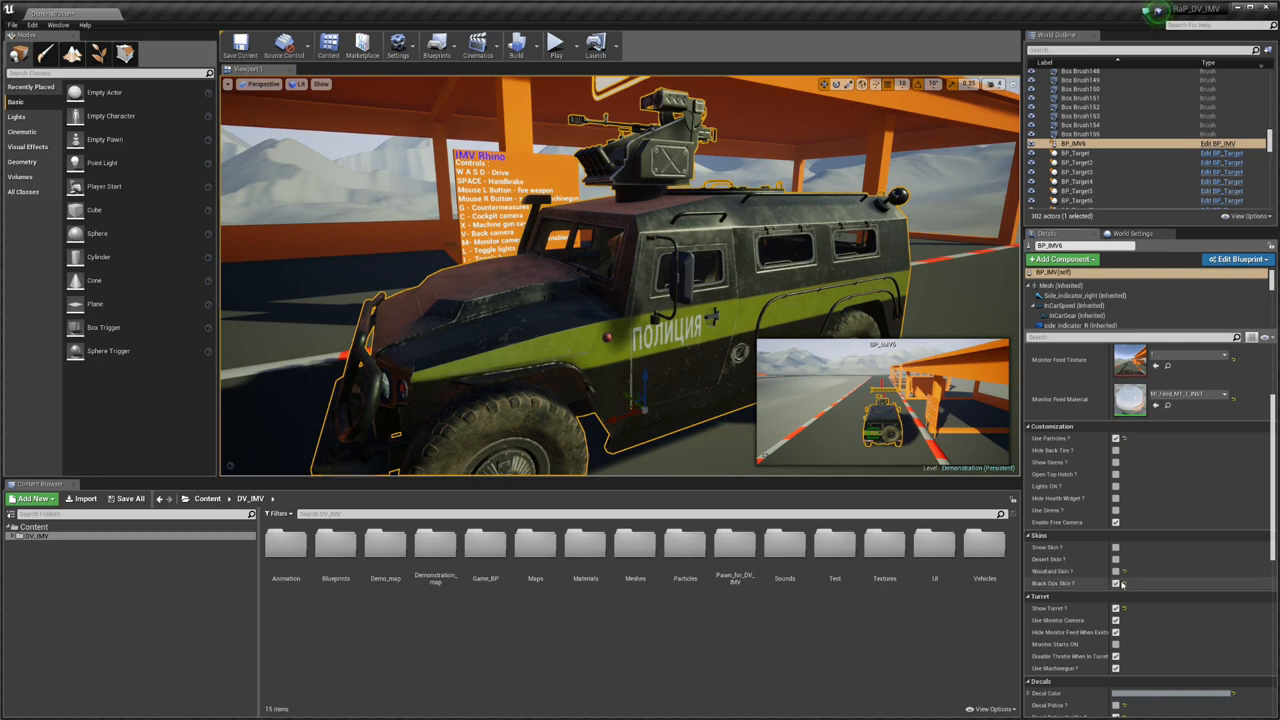
{"action": "mouse_move", "coordinate": [1118, 584]}
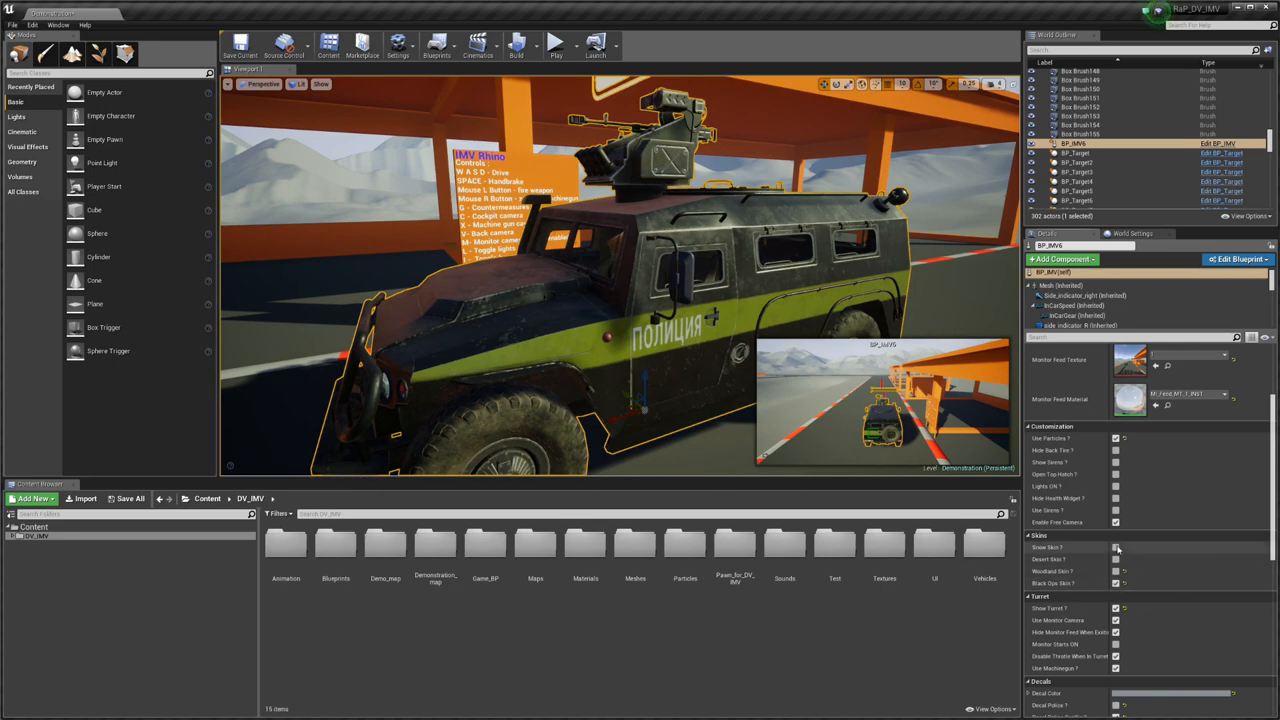
{"action": "left_click", "coordinate": [1116, 548]}
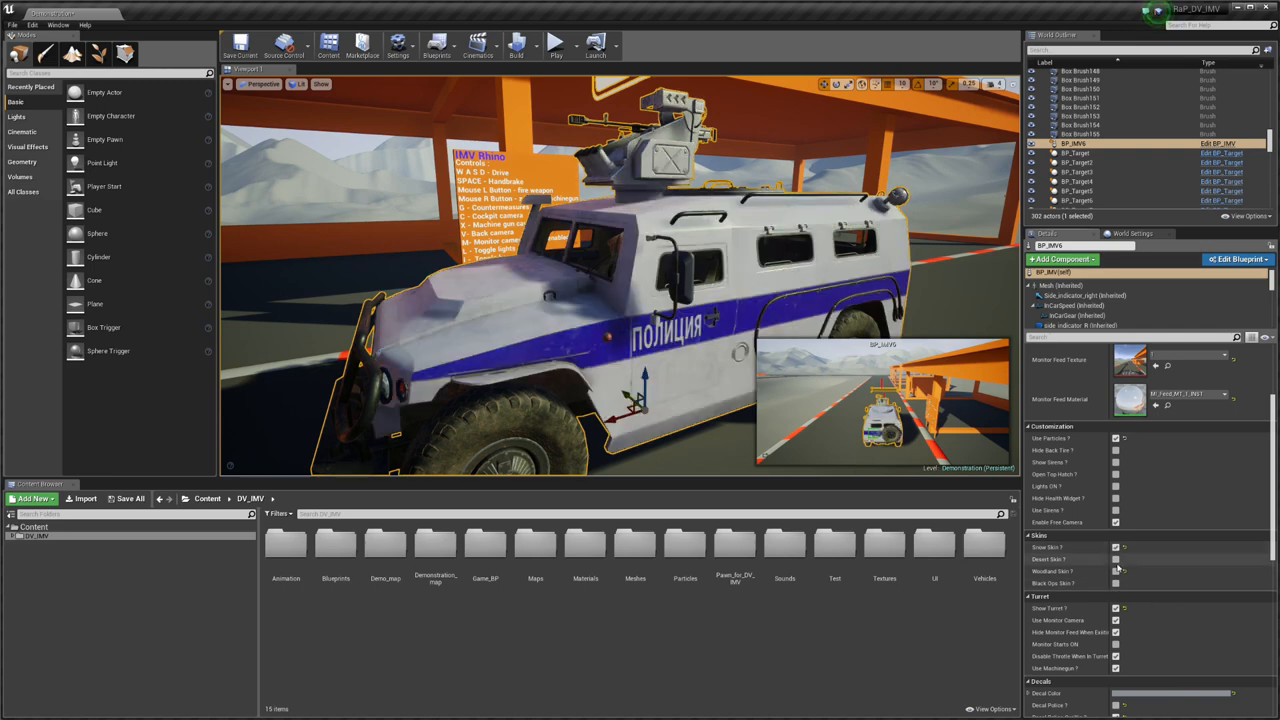
{"action": "left_click", "coordinate": [1116, 560]}
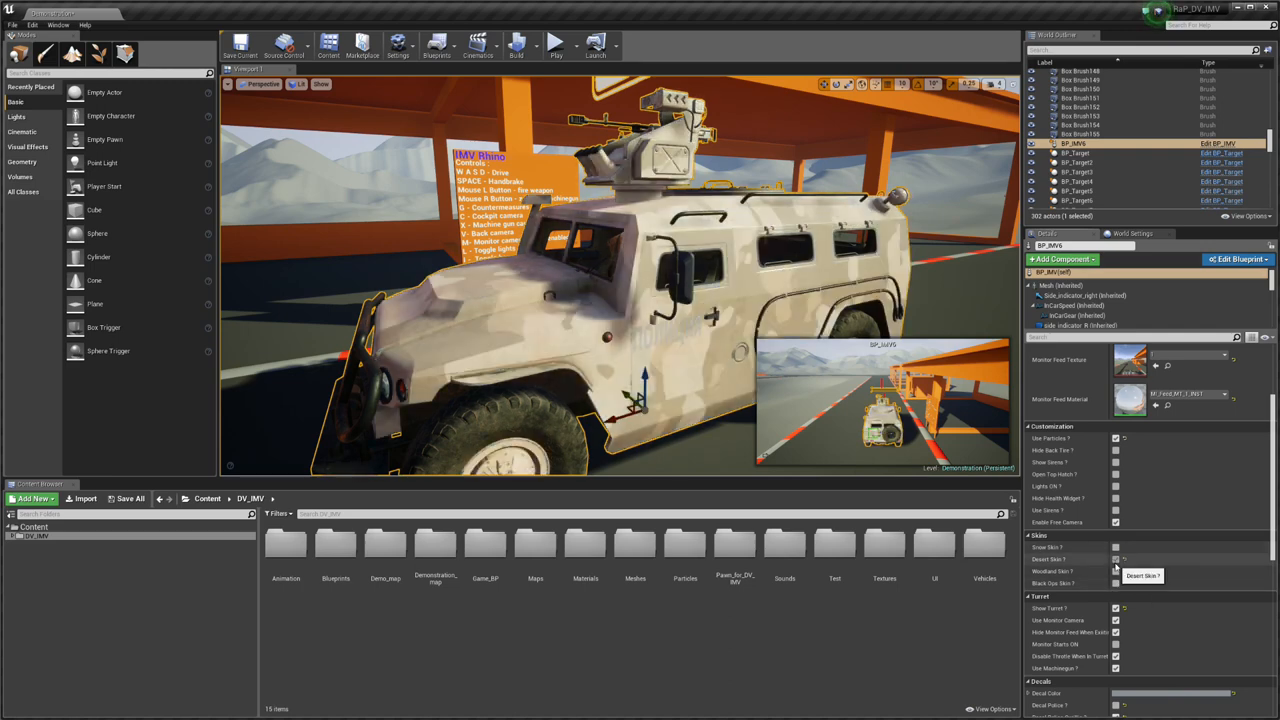
{"action": "left_click", "coordinate": [1116, 570]}
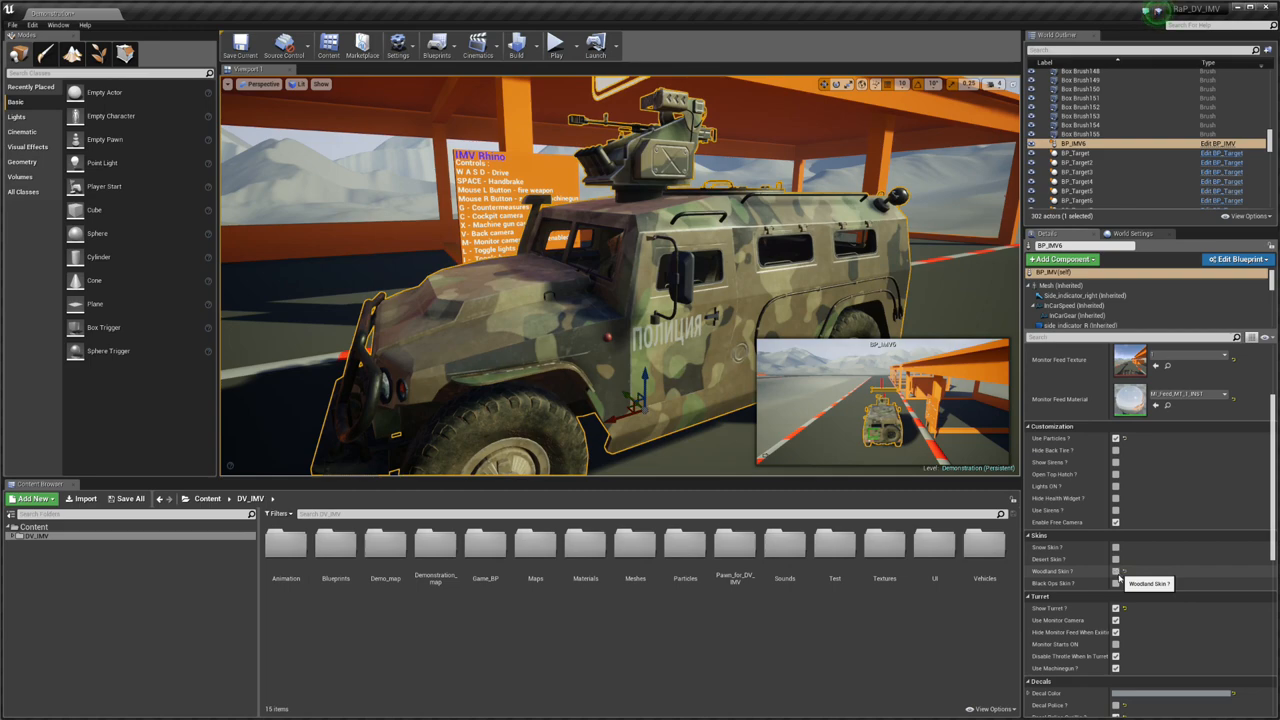
{"action": "left_click", "coordinate": [1116, 572]}
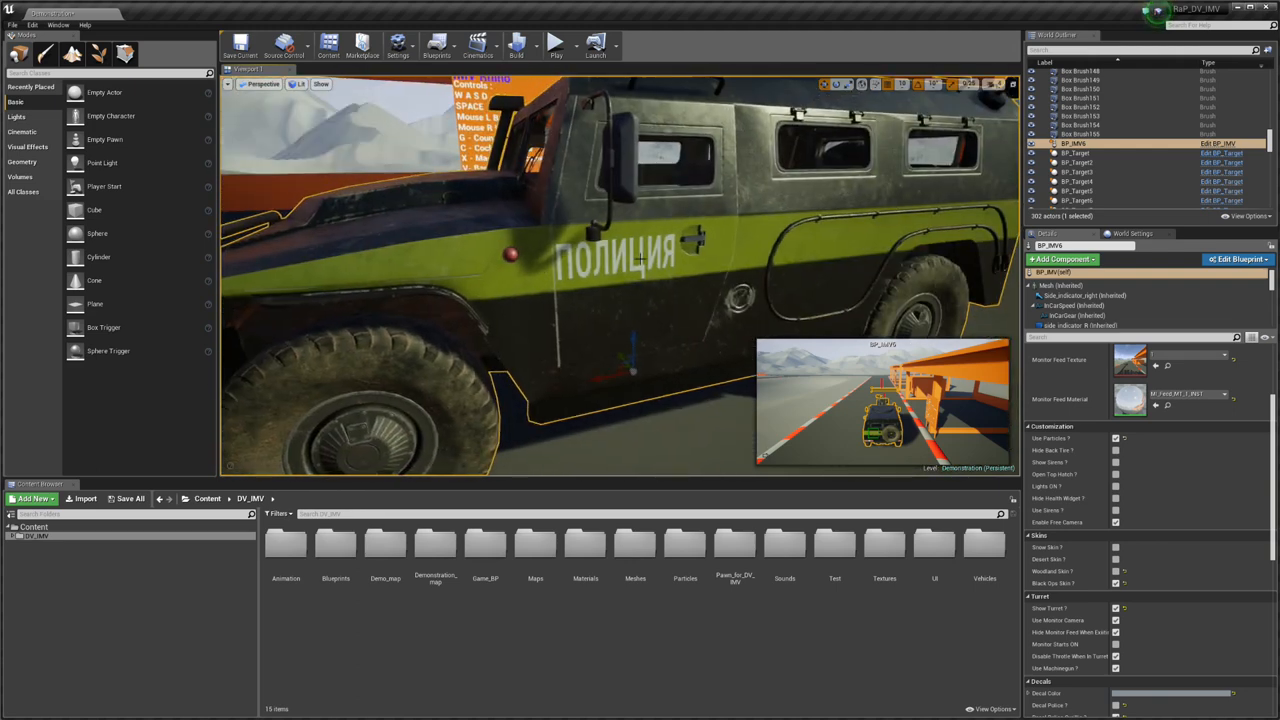
- Open the BP_ARV blueprint from the vehicle actor's context menu
{"action": "right_click", "coordinate": [638, 258]}
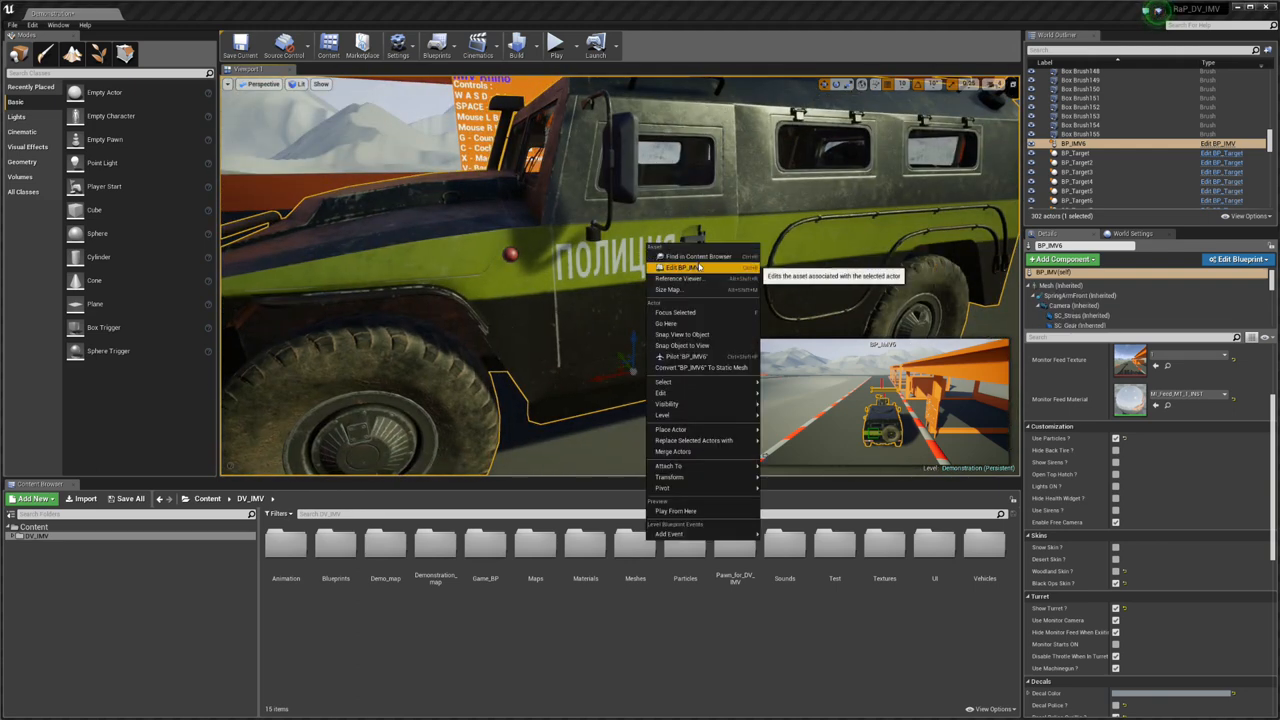
{"action": "left_click", "coordinate": [680, 268]}
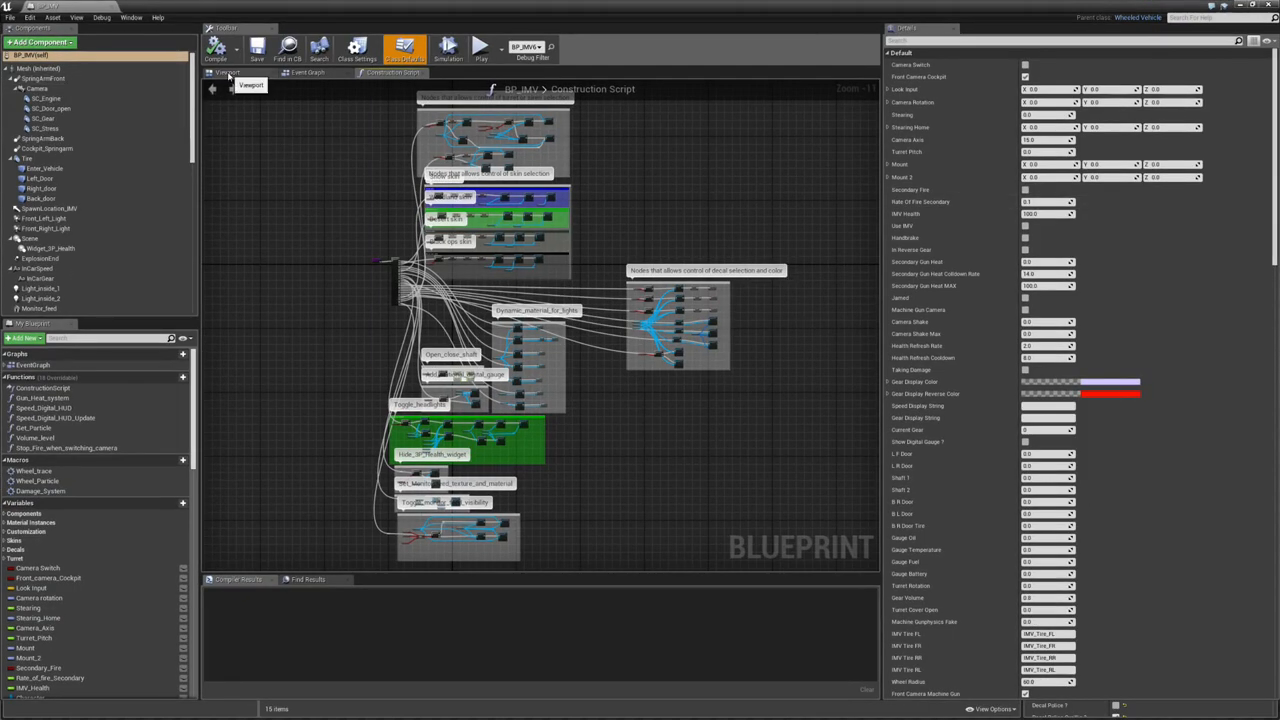
- Show the vehicle in the blueprint Viewport and select its Decal component
{"action": "left_click", "coordinate": [228, 72]}
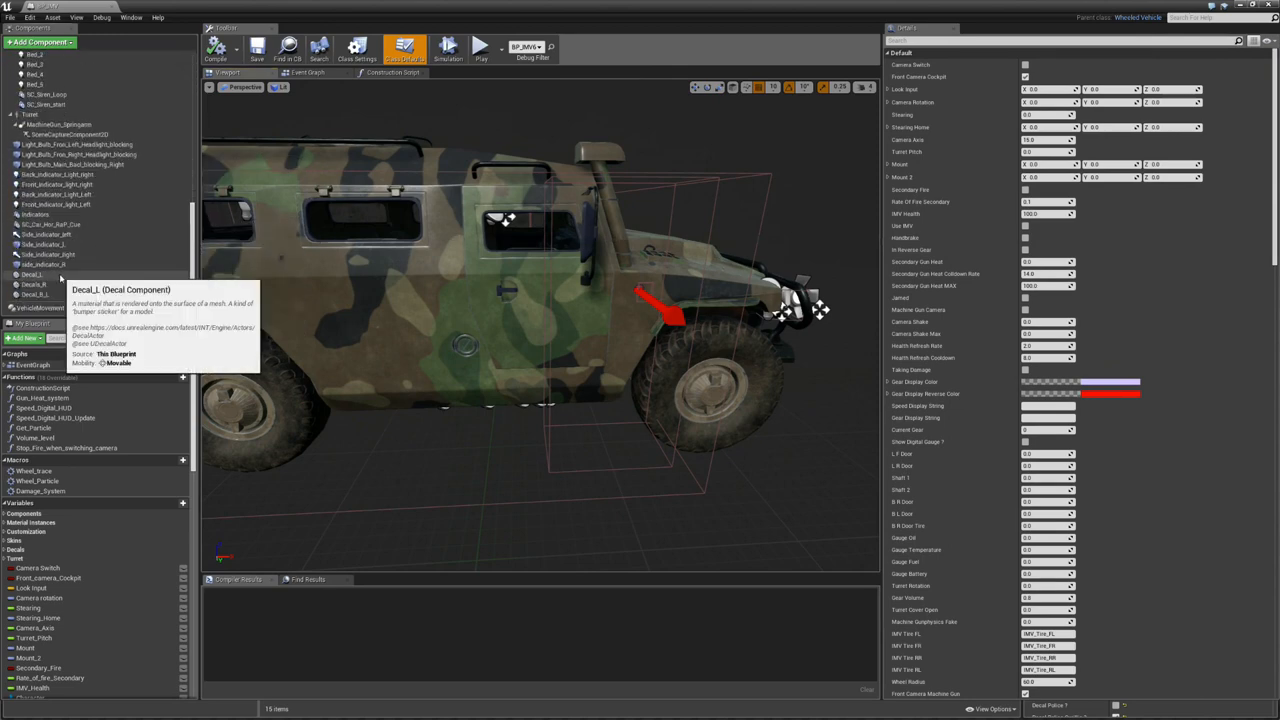
{"action": "left_click", "coordinate": [34, 284]}
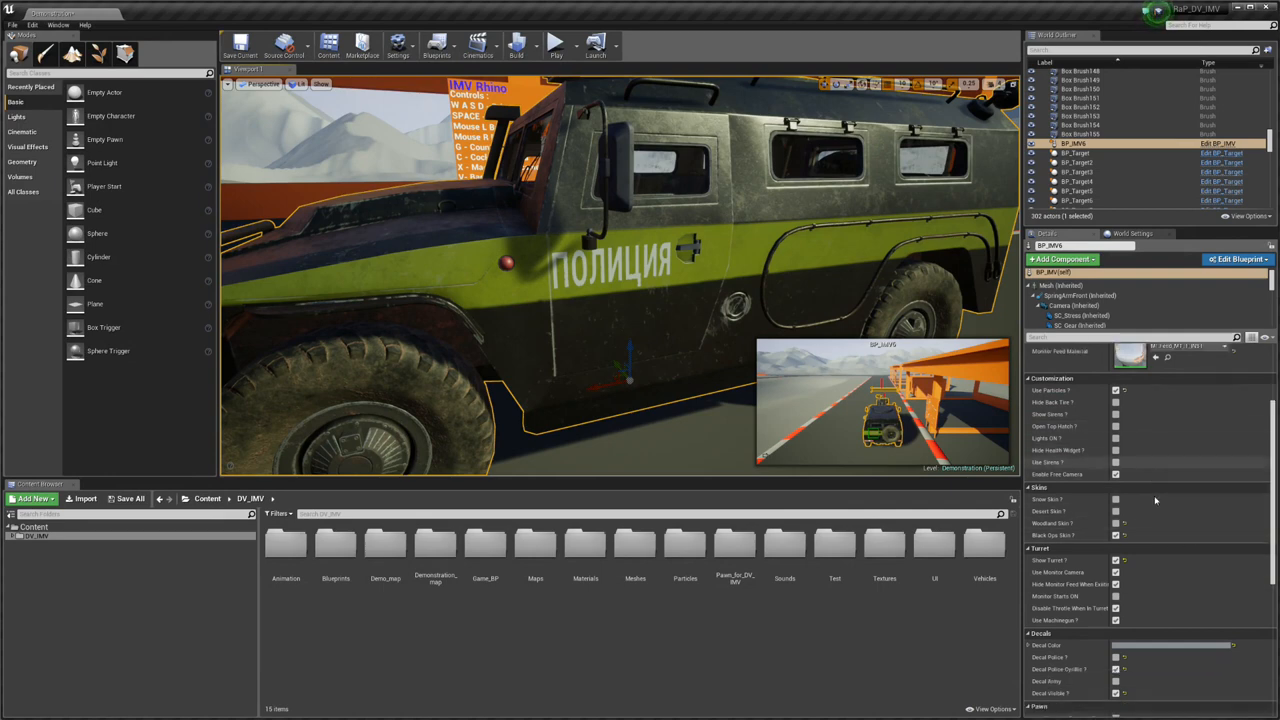
- Swap the side decal from Russian police to English POLICE, then to ARMY
{"action": "scroll", "scroll_direction": "down", "scroll_amount": 3}
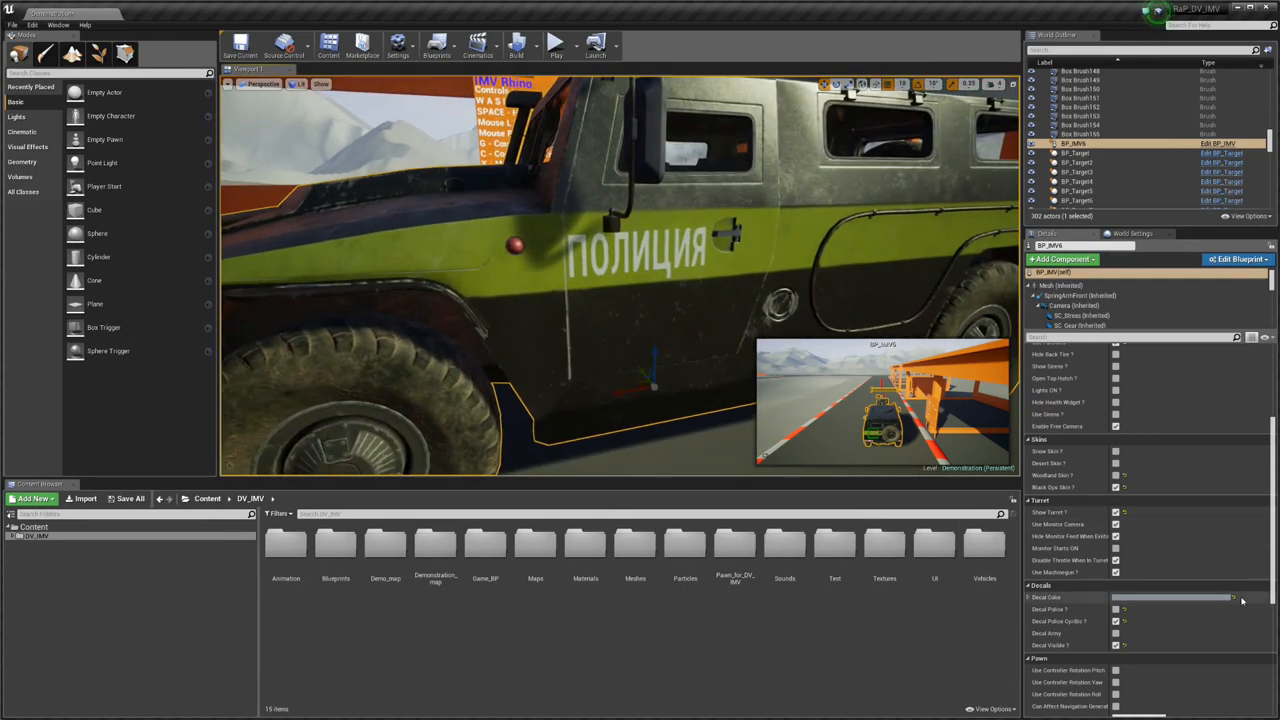
{"action": "scroll", "scroll_direction": "down", "scroll_amount": 3}
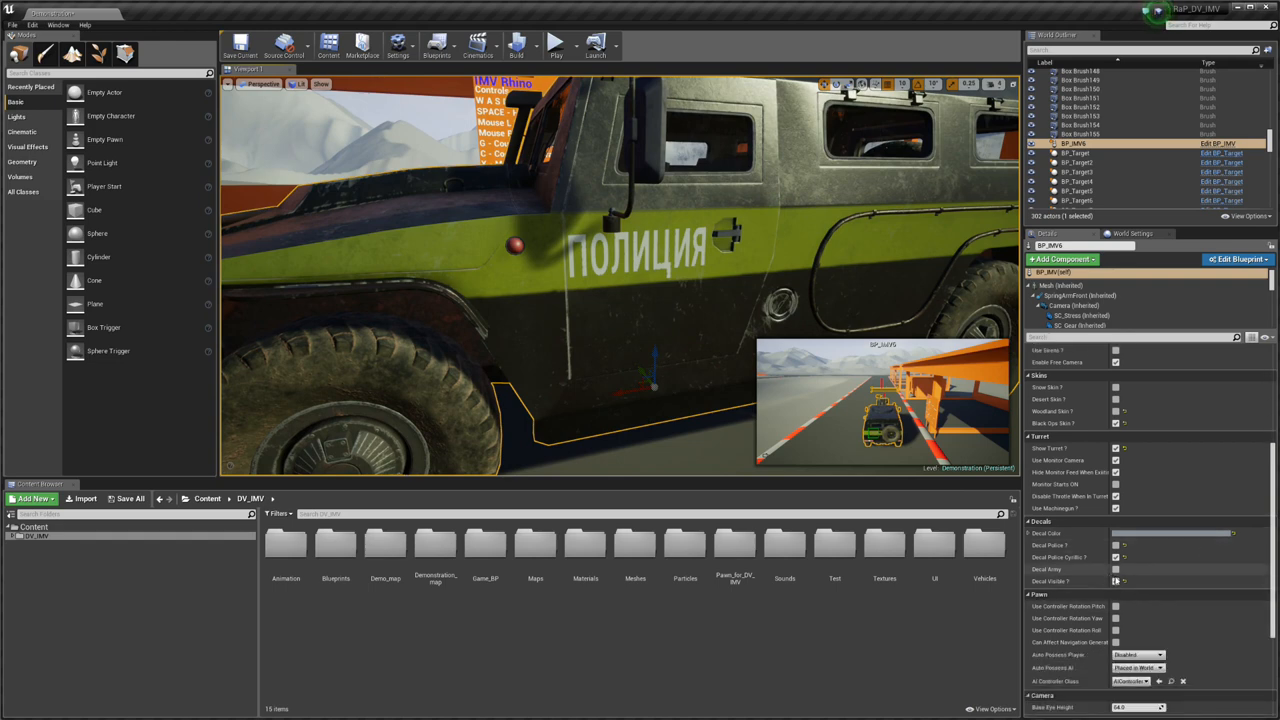
{"action": "left_click", "coordinate": [1116, 580]}
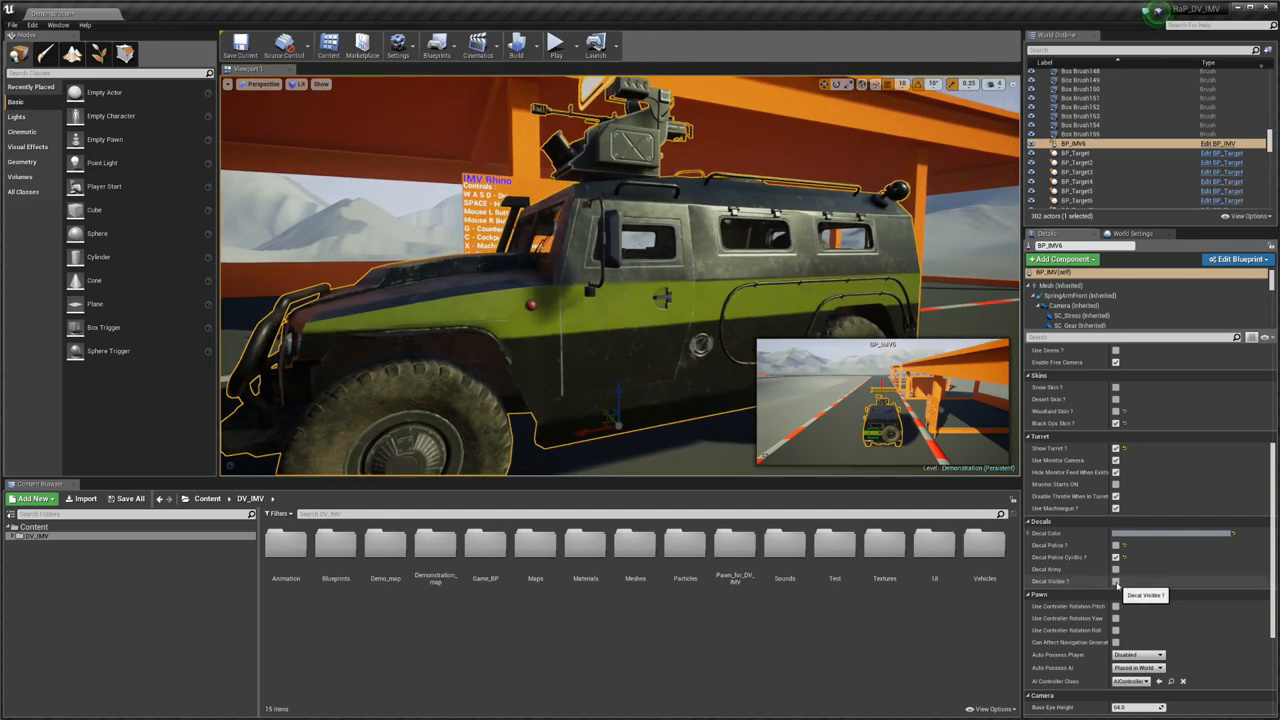
{"action": "left_click", "coordinate": [1116, 532]}
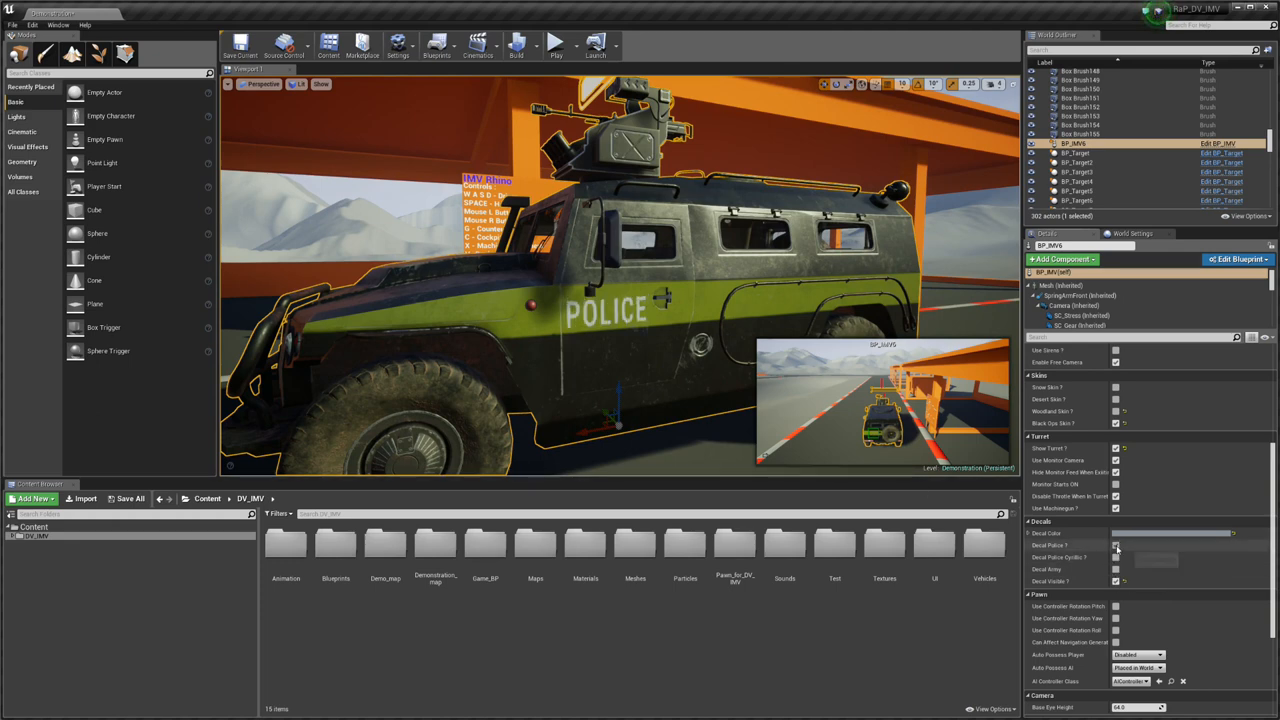
{"action": "left_click", "coordinate": [1116, 568]}
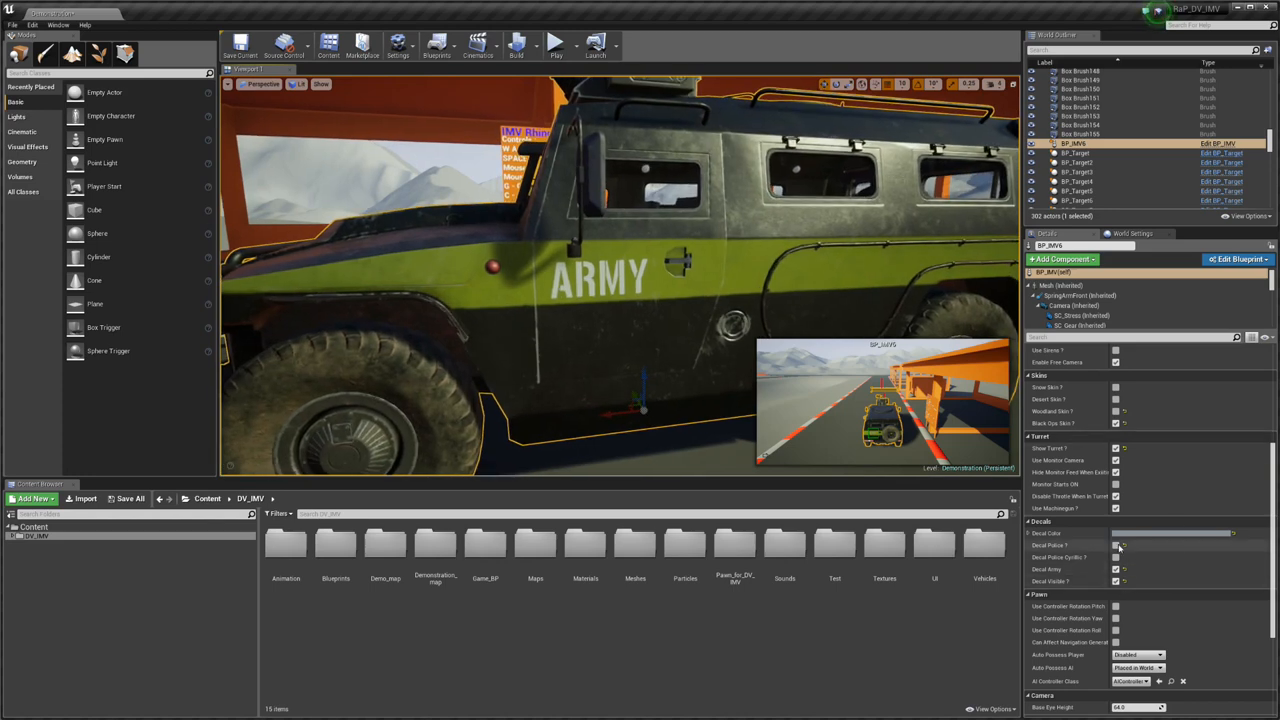
- Set the body colour to black in the Color Picker
{"action": "left_click", "coordinate": [1116, 544]}
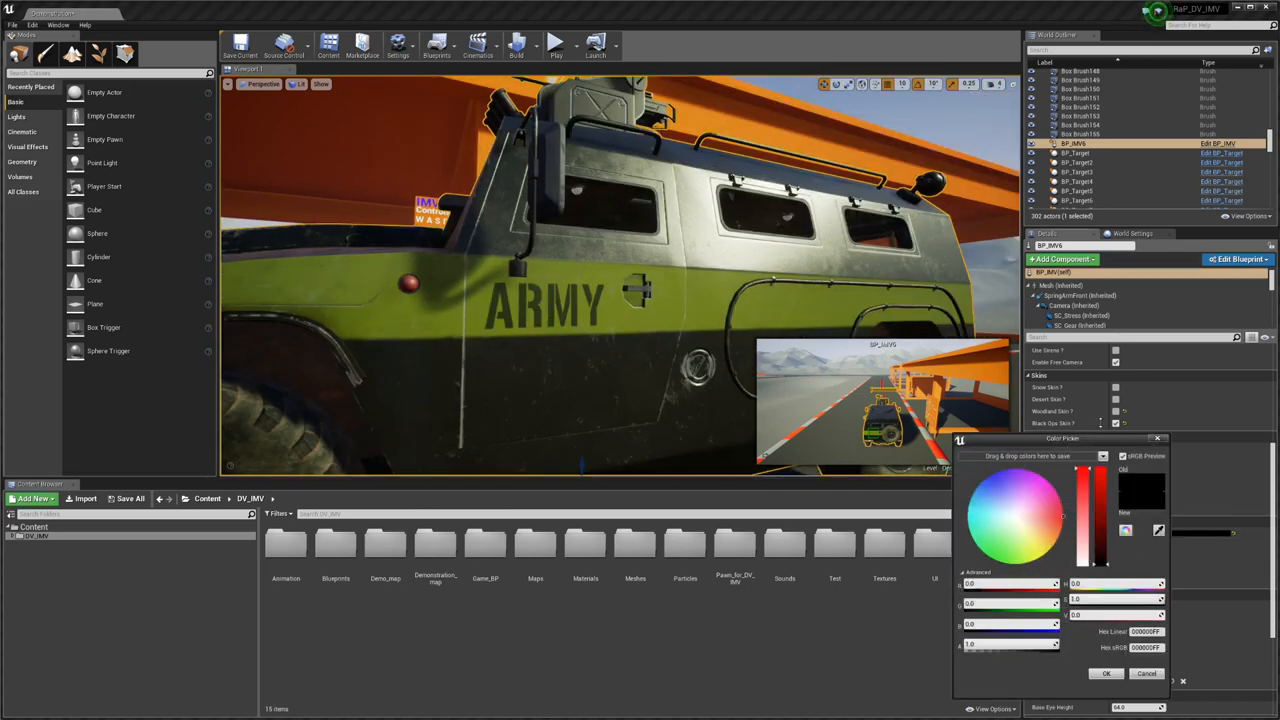
{"action": "left_click", "coordinate": [1064, 516]}
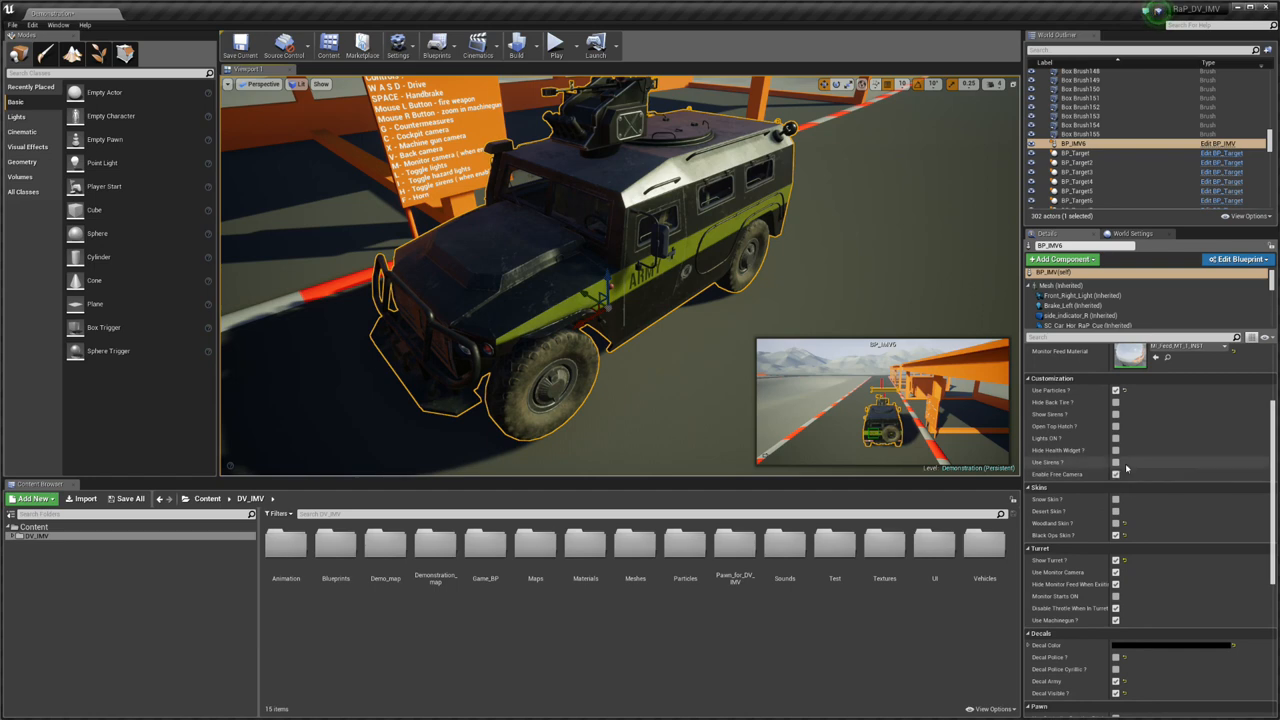
{"action": "mouse_move", "coordinate": [1116, 560]}
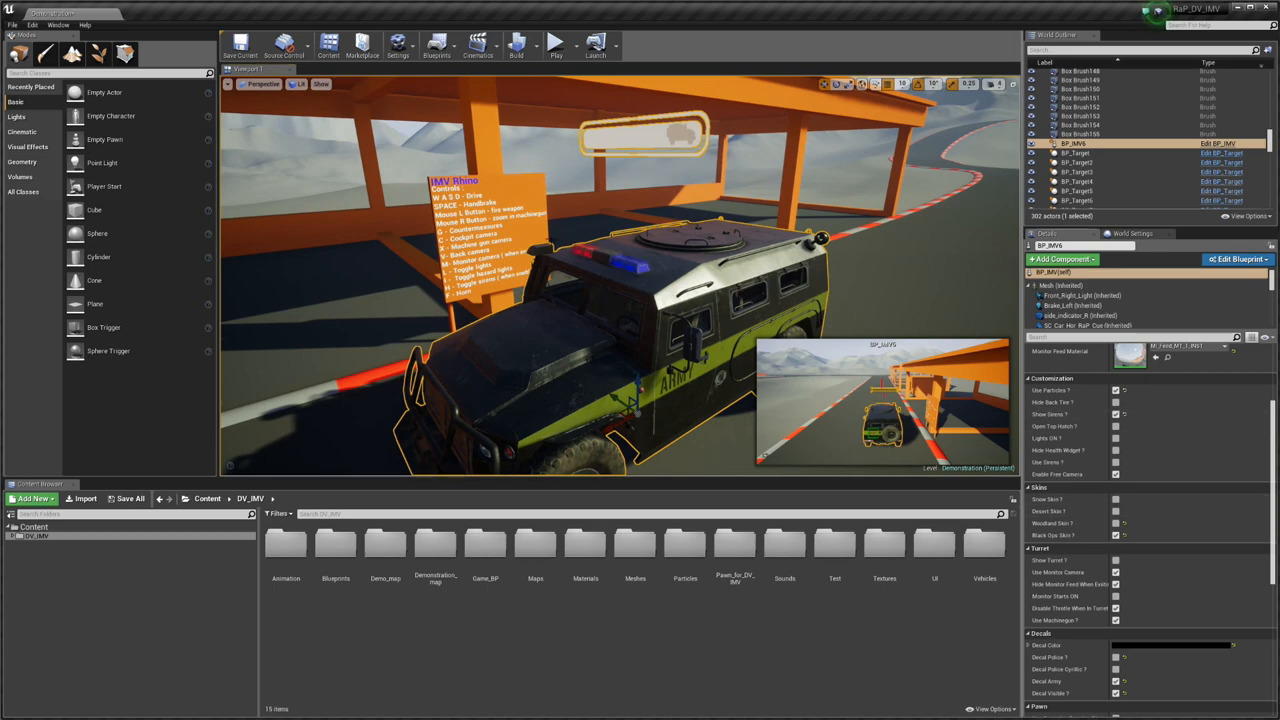
{"action": "mouse_move", "coordinate": [1116, 414]}
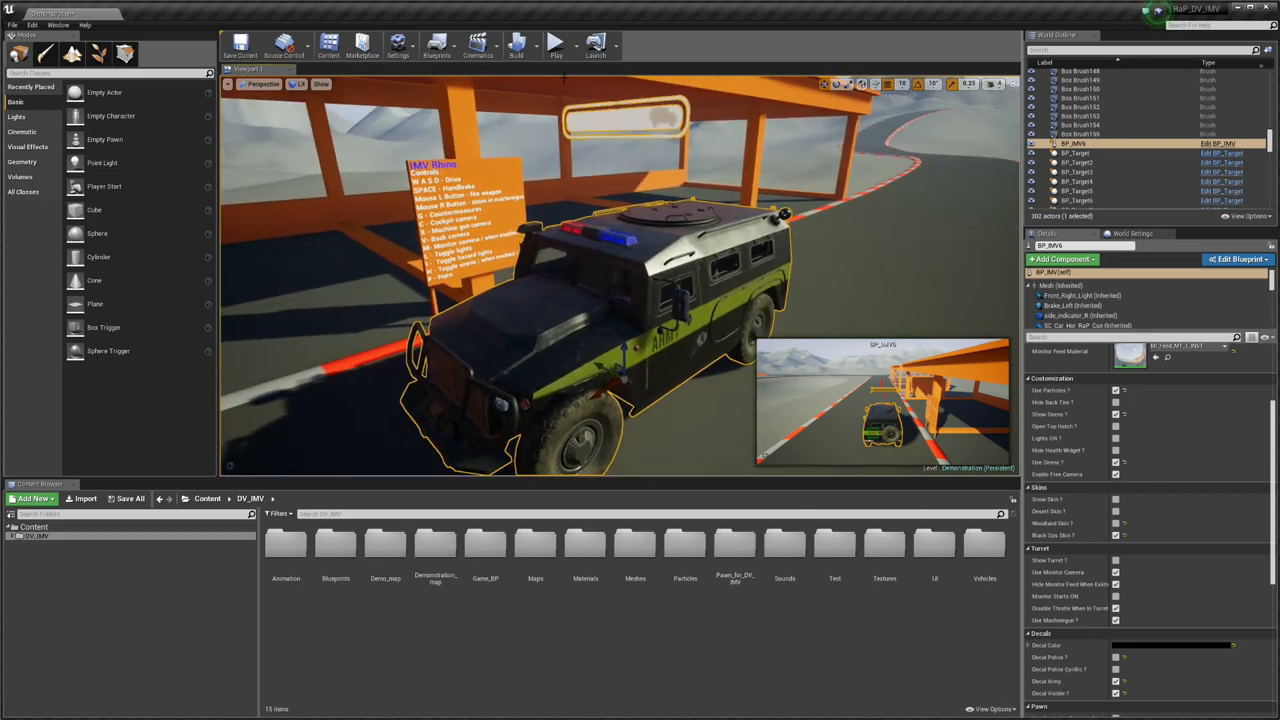
- Enable the roof light bar in the Customization options
{"action": "left_click", "coordinate": [556, 42]}
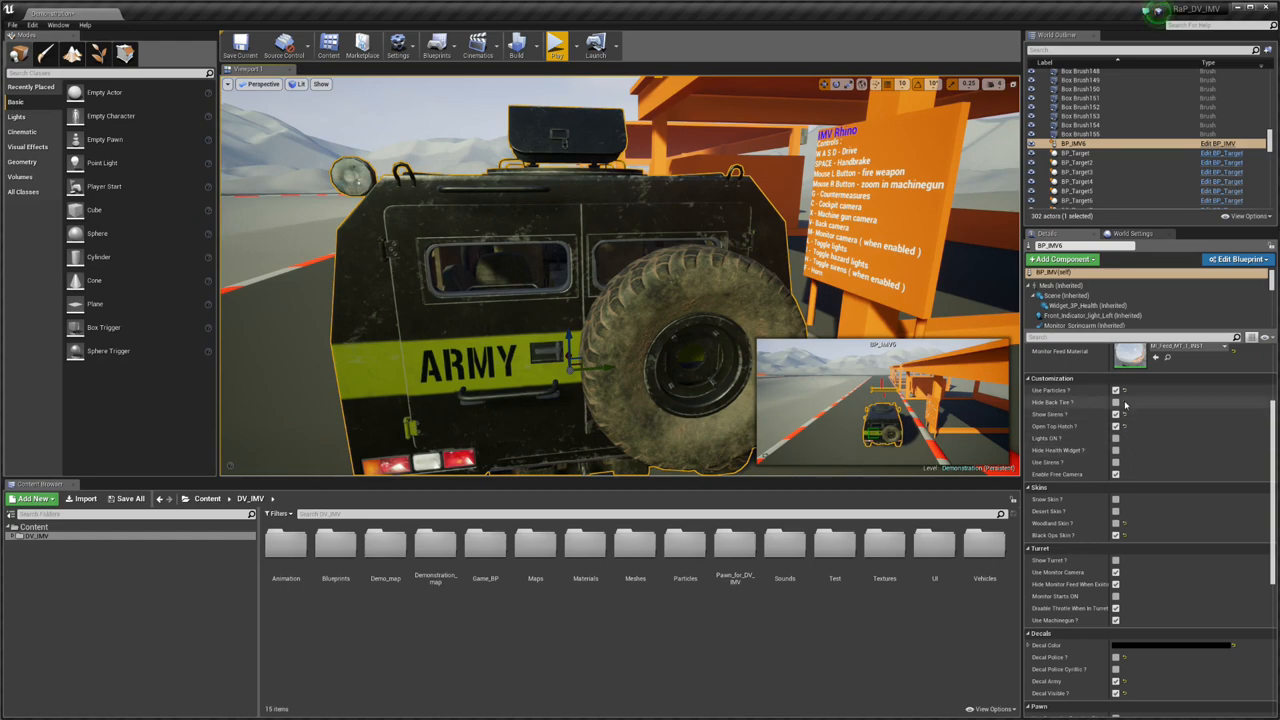
{"action": "mouse_move", "coordinate": [1116, 402]}
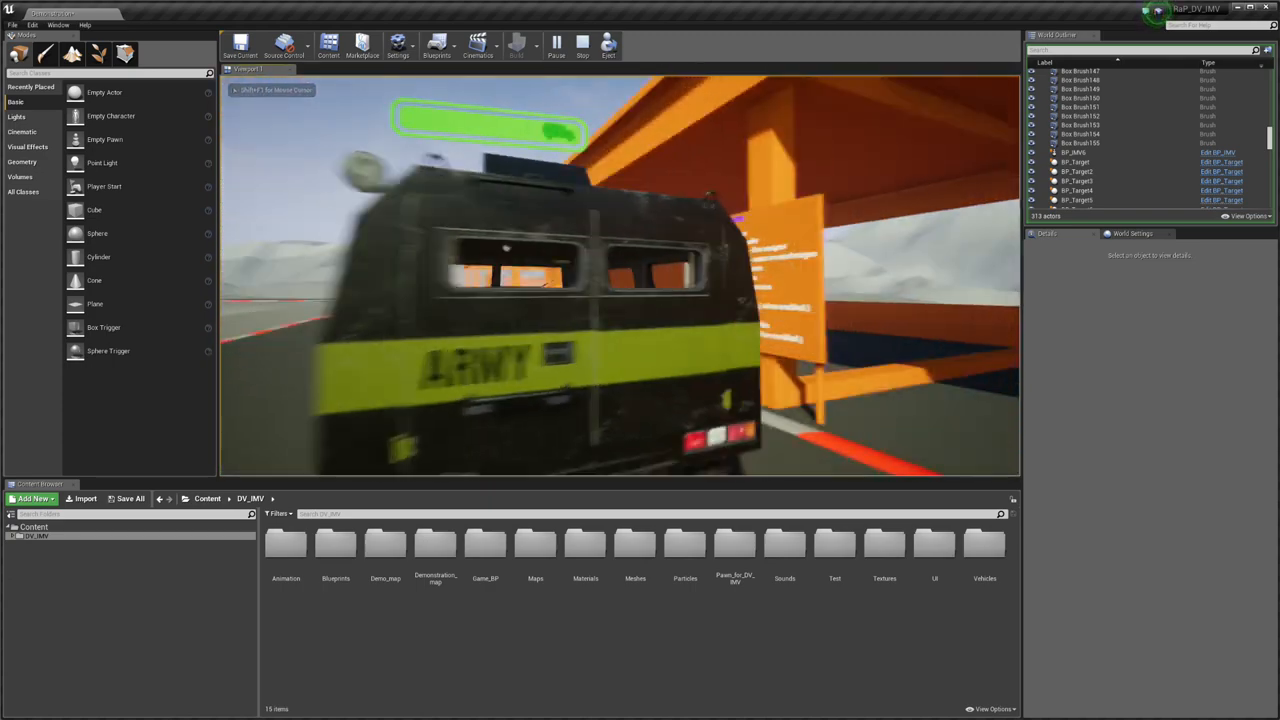
- Take control of the ARMY vehicle in the play session and drive it
{"action": "left_click", "coordinate": [582, 42]}
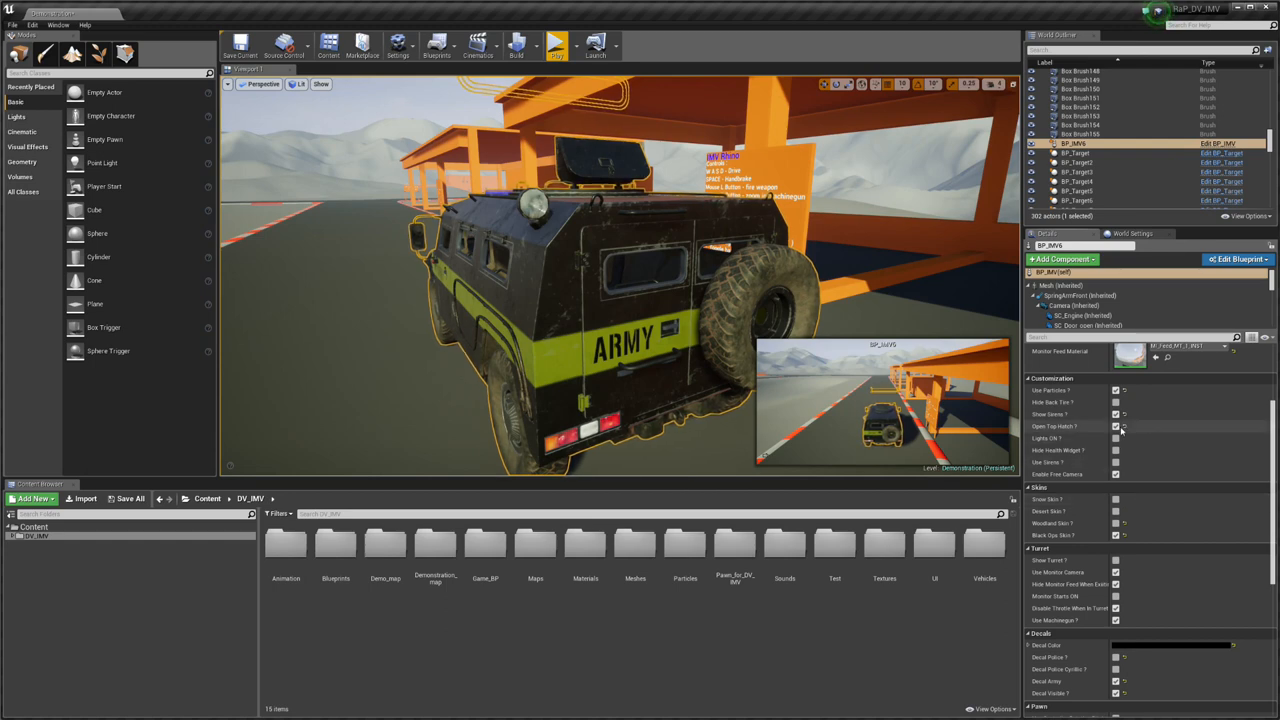
- Enable the roof gun turret in the vehicle's Details settings
{"action": "left_click", "coordinate": [1116, 426]}
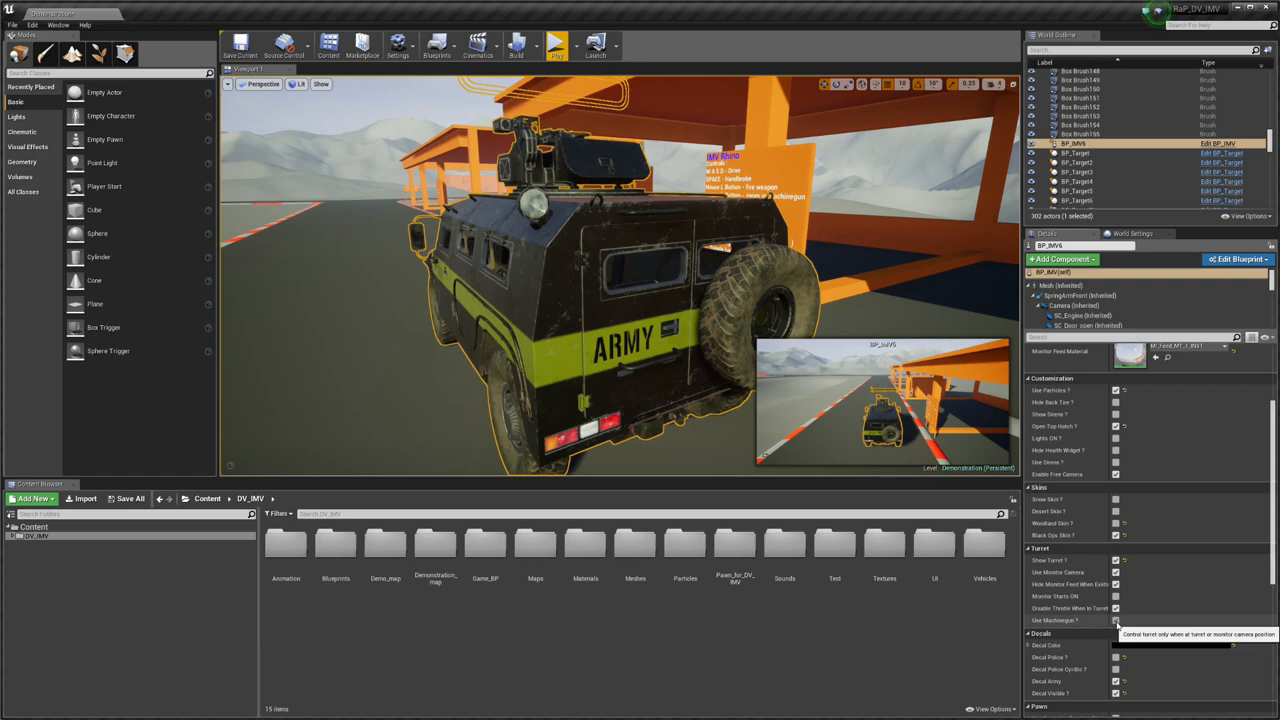
{"action": "mouse_move", "coordinate": [880, 592]}
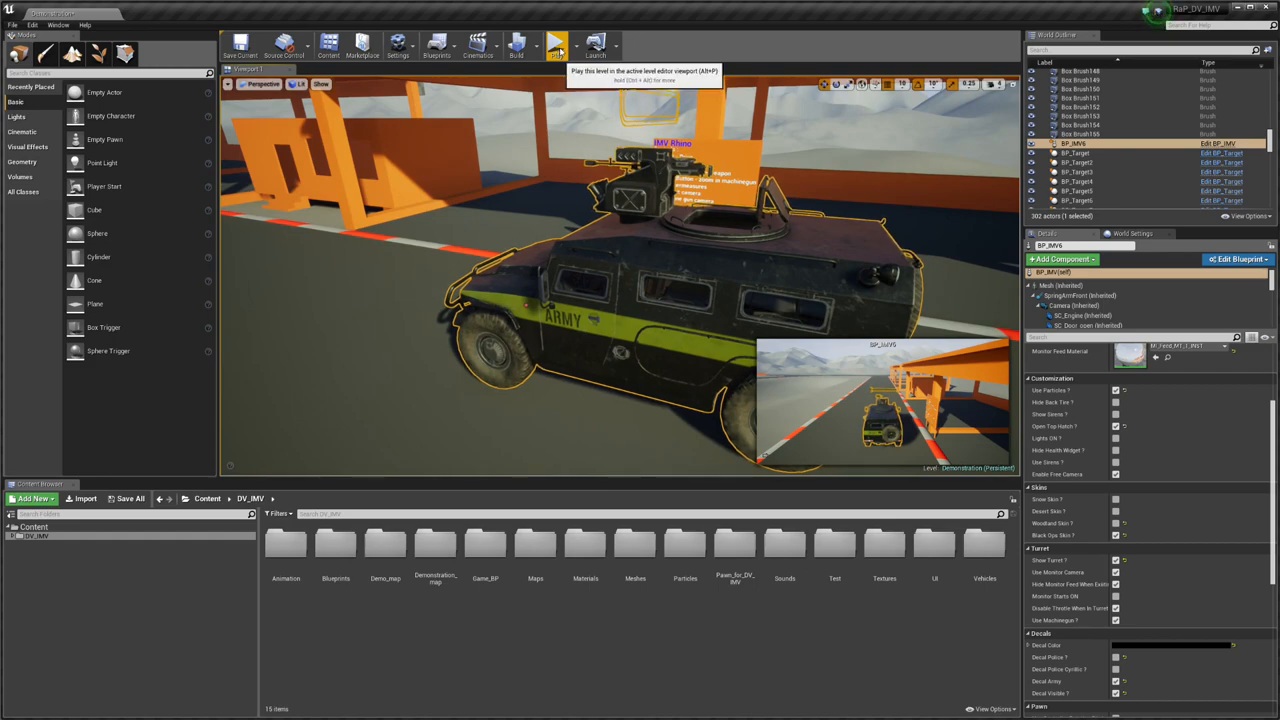
- Start the play session and drive the turret-equipped vehicle along the track
{"action": "left_click", "coordinate": [556, 44]}
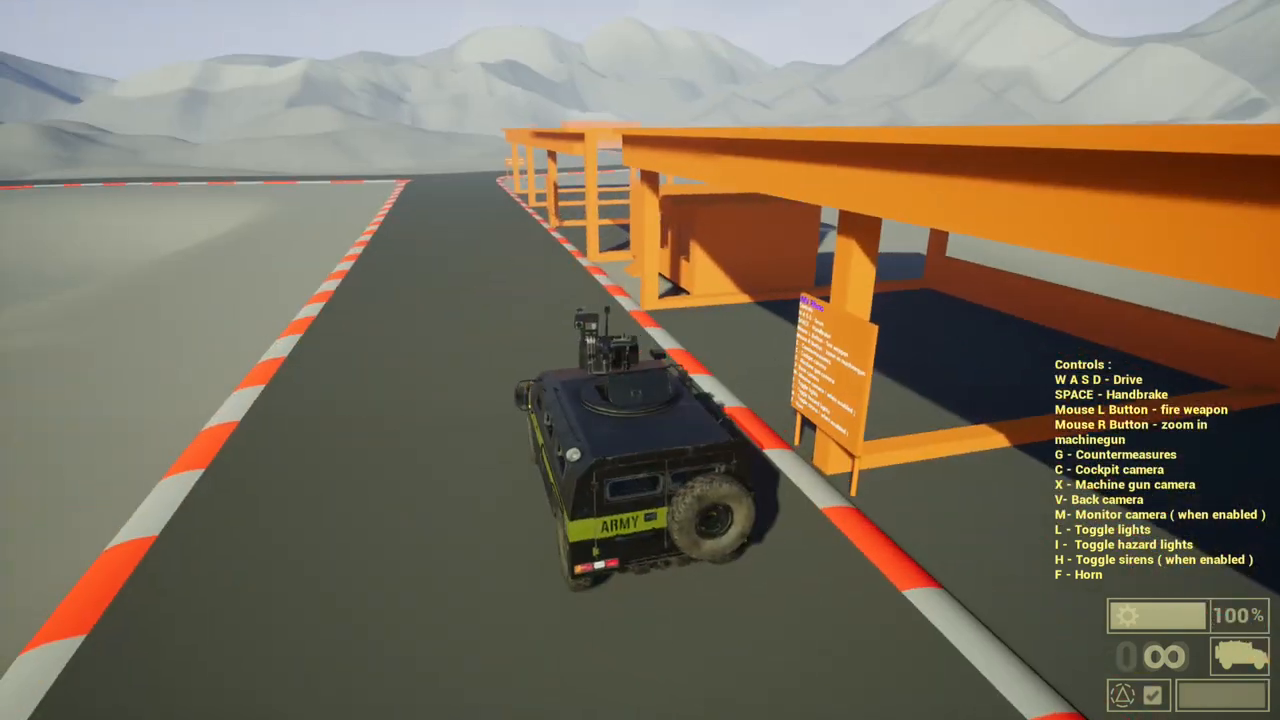
{"action": "key", "text": "c"}
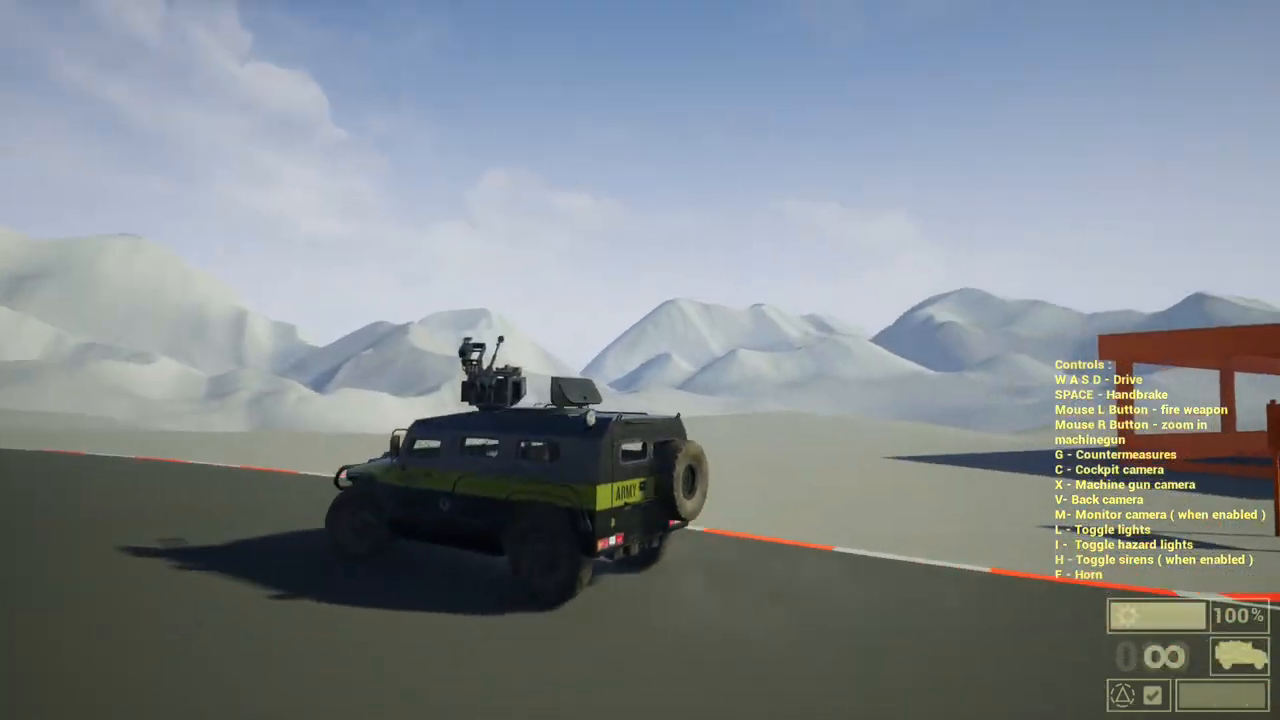
- Switch to the machine gun aiming view and fire at the range targets
{"action": "key", "text": "c"}
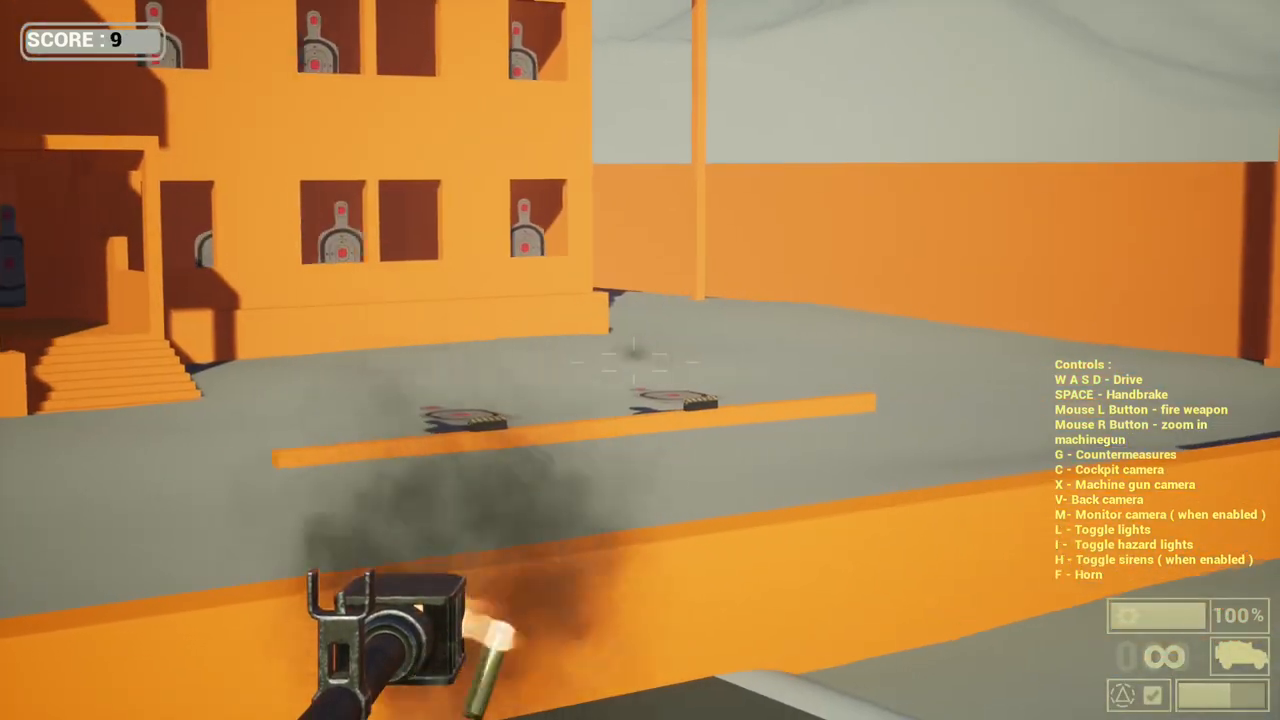
- Return to the chase camera behind the vehicle and head off the track into the dunes
{"action": "key", "text": "c"}
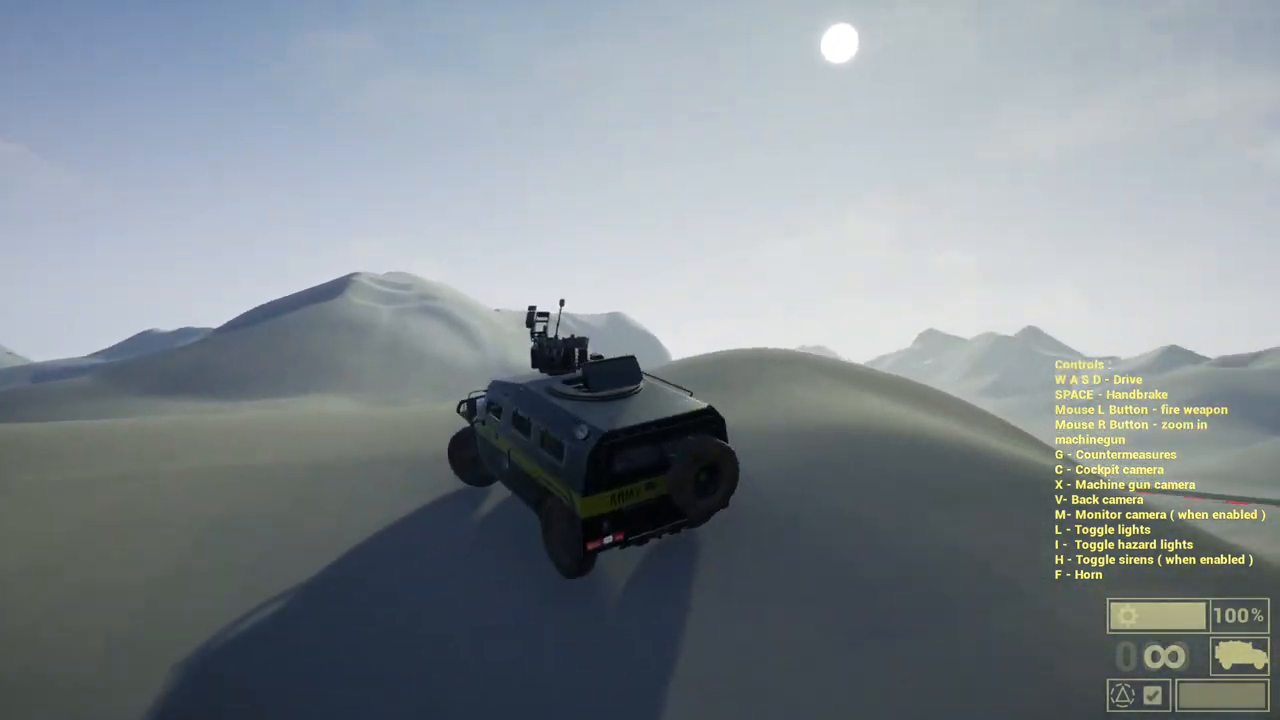
- Drive forward along the paved track and cycle the camera into the cockpit driver's view
{"action": "key", "text": "w"}
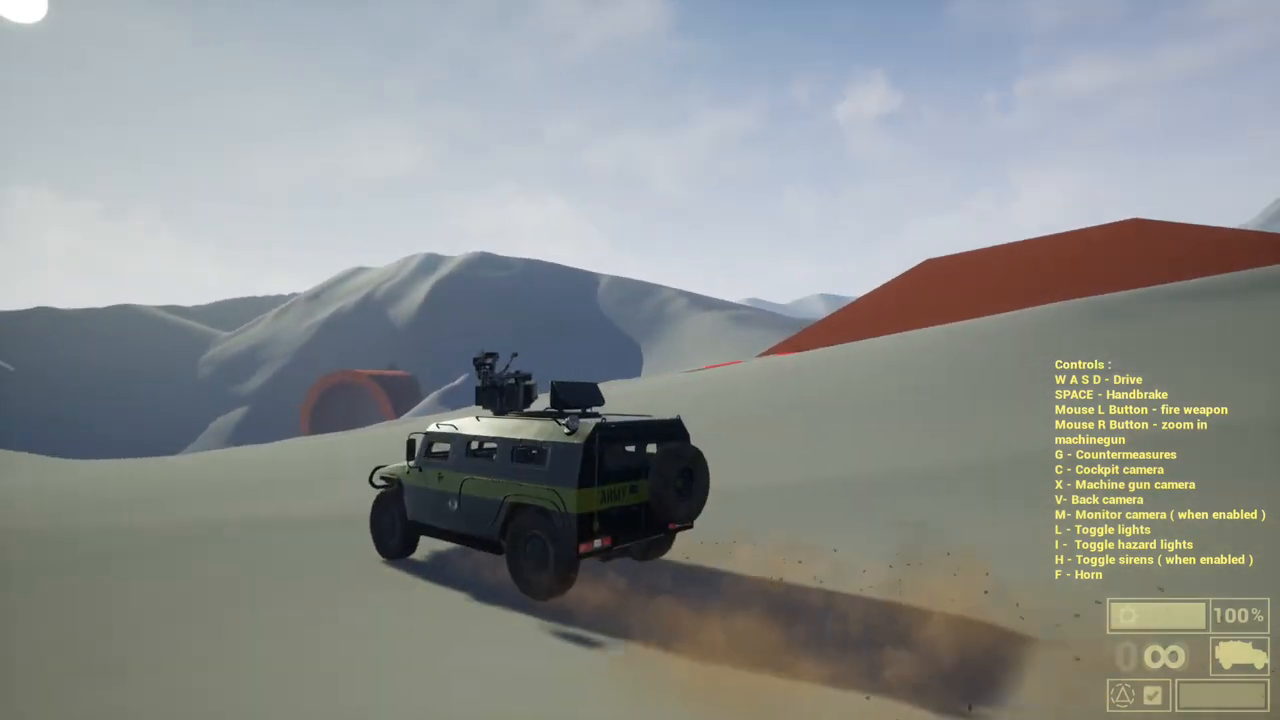
{"action": "key", "text": "c"}
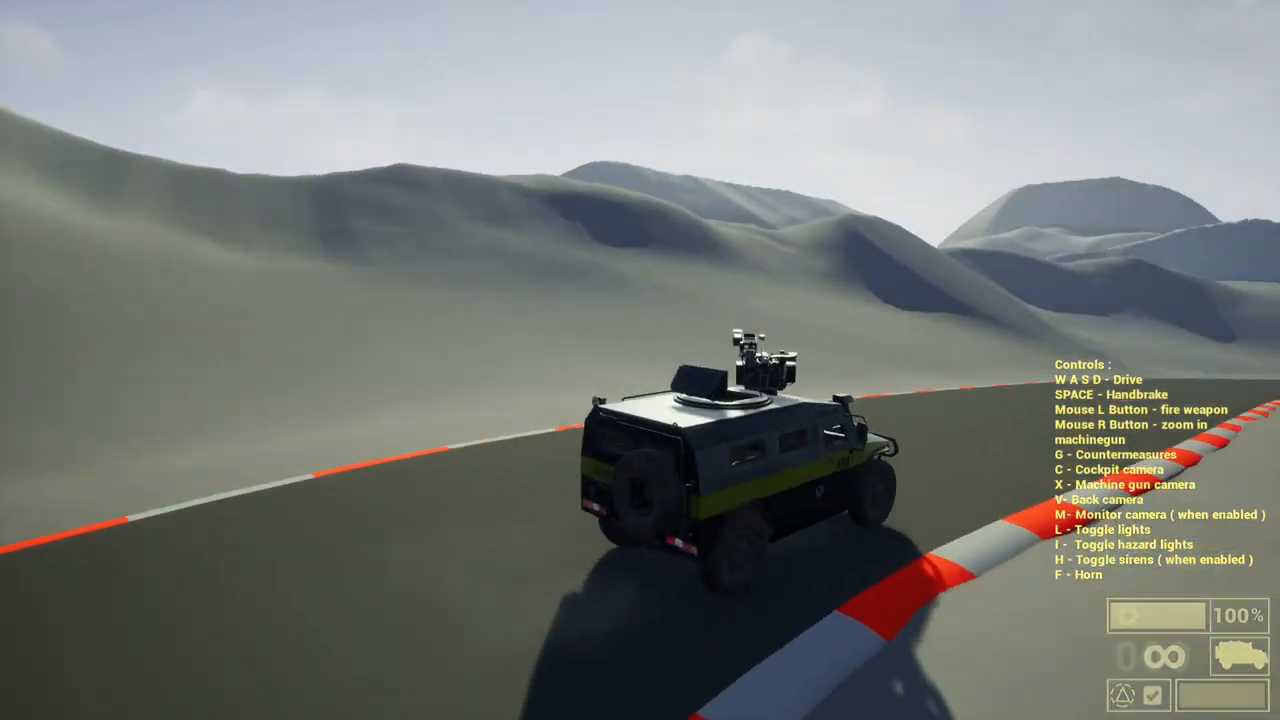
{"action": "key", "text": "c"}
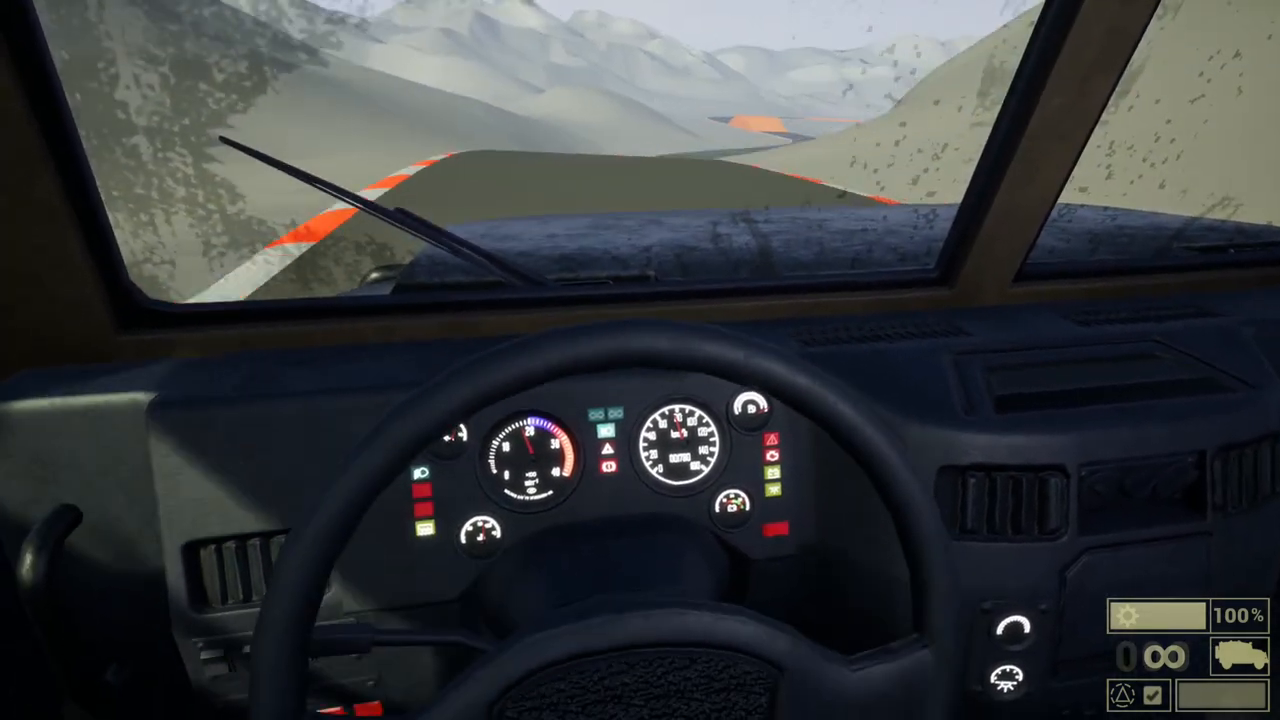
{"action": "key", "text": "c"}
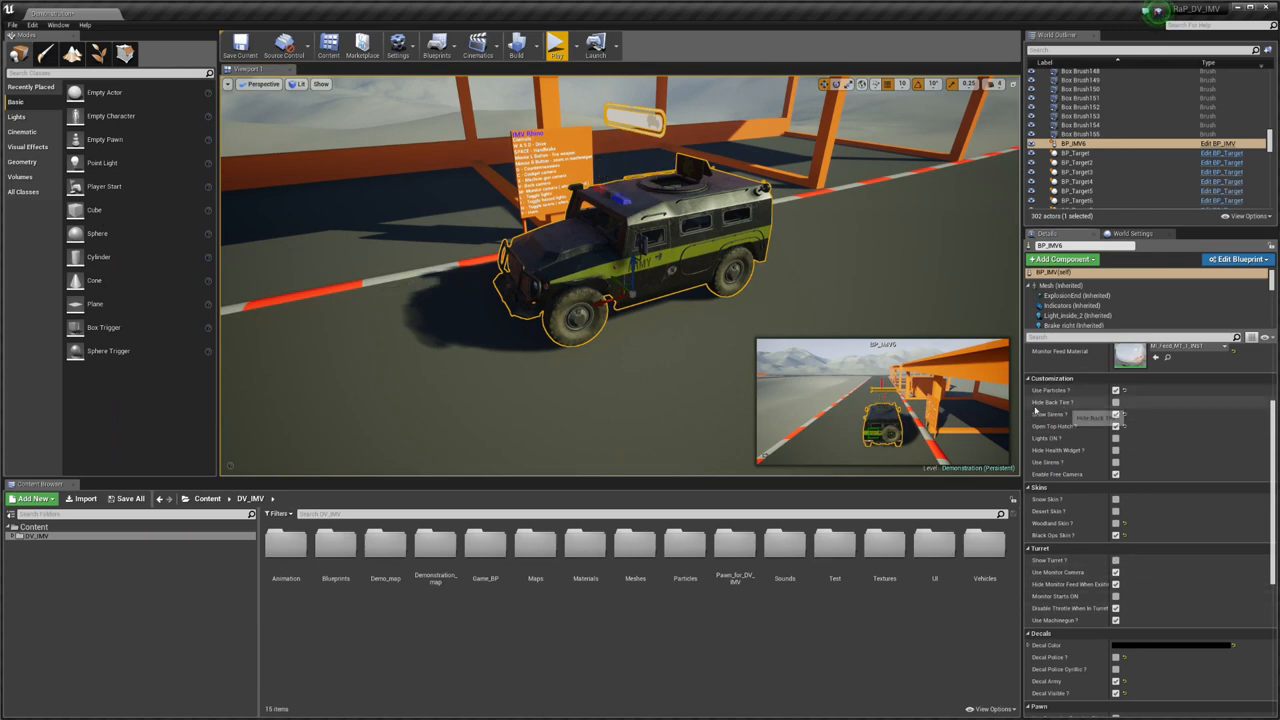
- Uncheck the turret option in the vehicle's Configuration details
{"action": "left_click", "coordinate": [556, 42]}
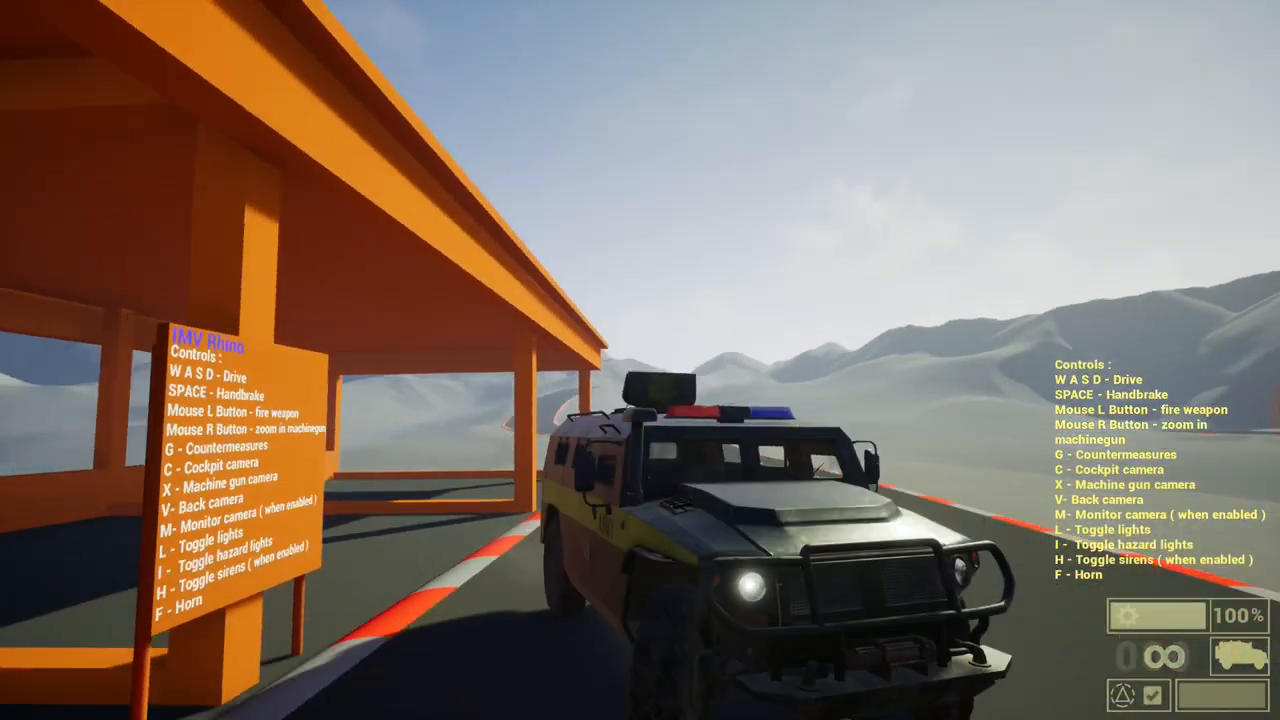
- Drive the light-bar vehicle forward out of the start shelter with sirens running
{"action": "key", "text": "w"}
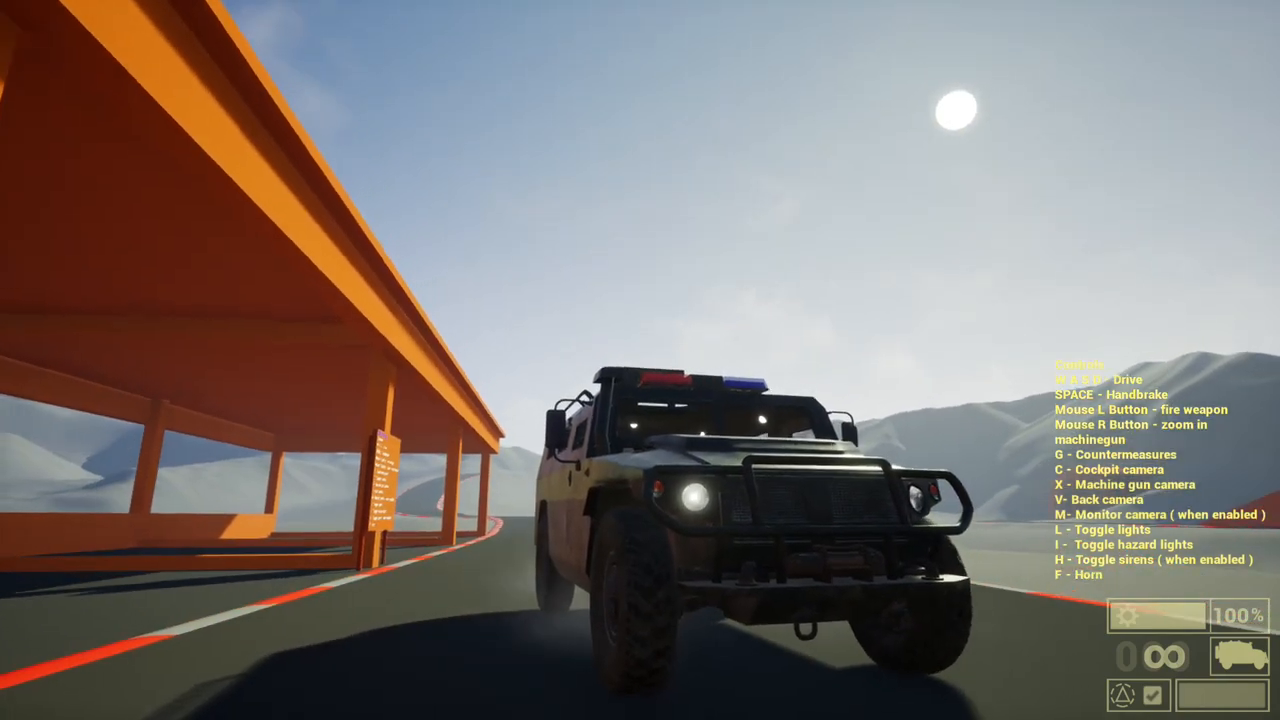